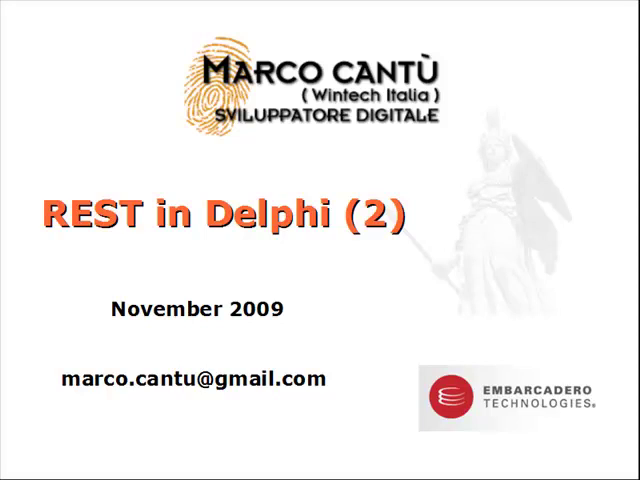
# - Advance past the intro slide toward the GeoLocation project
pyautogui.press('Right')
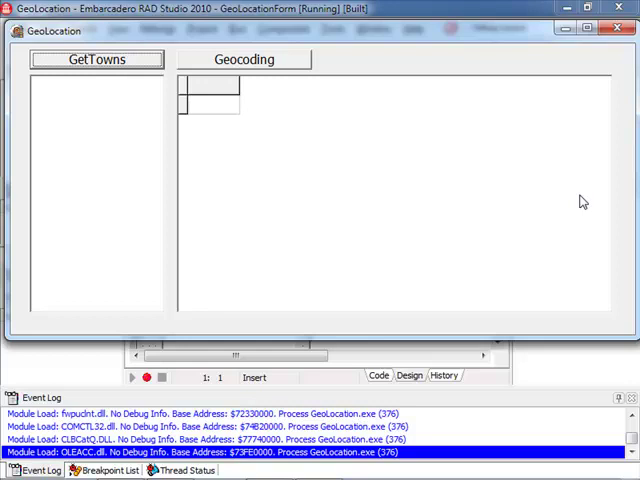
pyautogui.moveTo(180, 100)
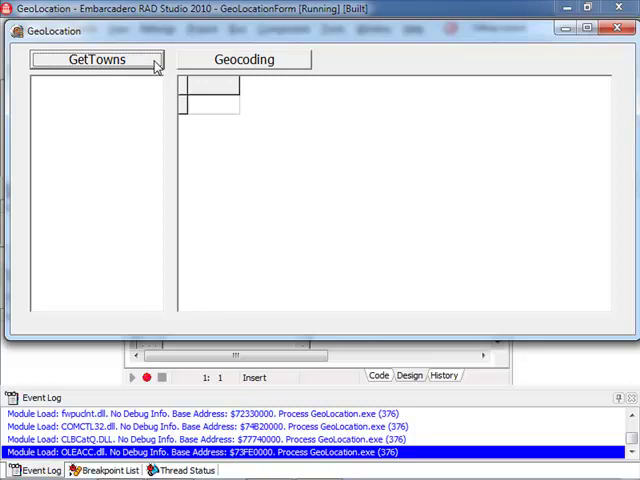
# - Load the list of towns with GetTowns and look through it
pyautogui.click(108, 60)
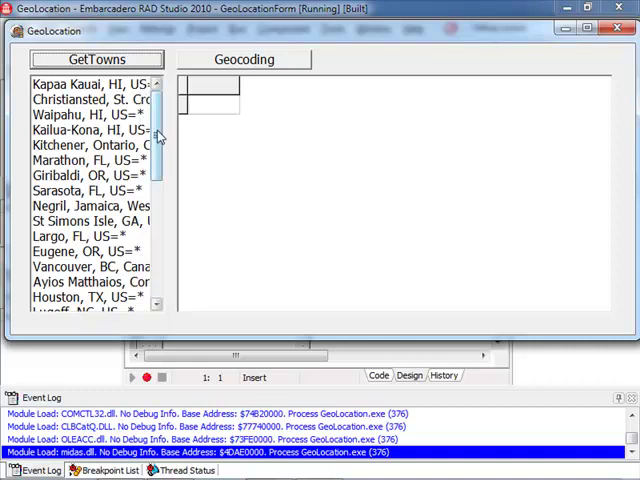
pyautogui.scroll(-3)
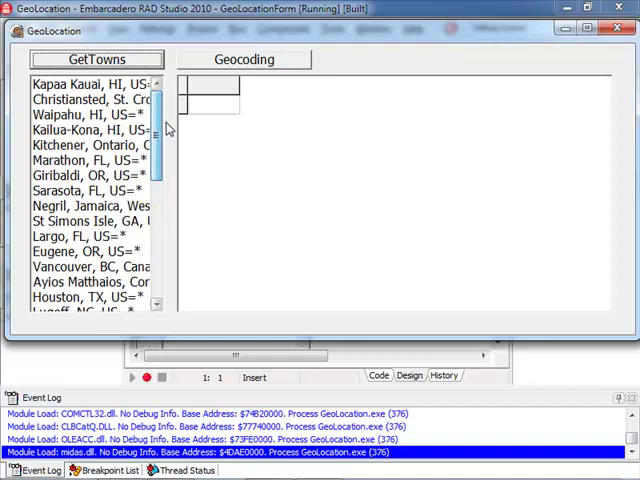
pyautogui.click(100, 80)
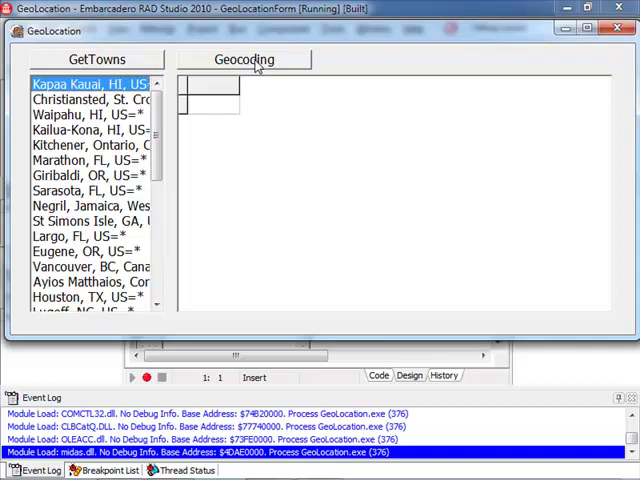
# - Geocode every town into latitude/longitude rows, then close the running app
pyautogui.click(246, 60)
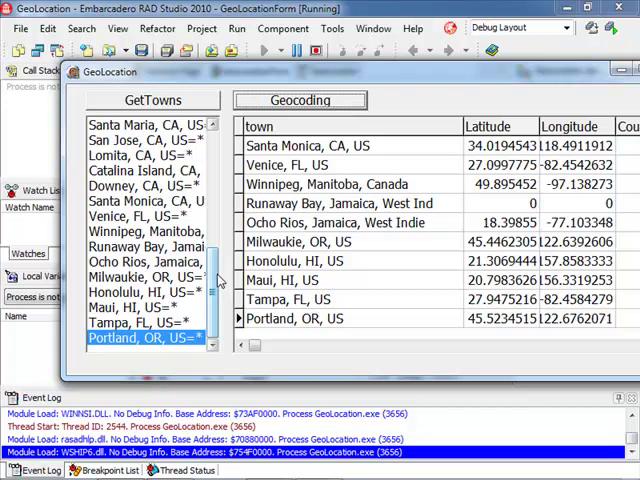
pyautogui.scroll(-3)
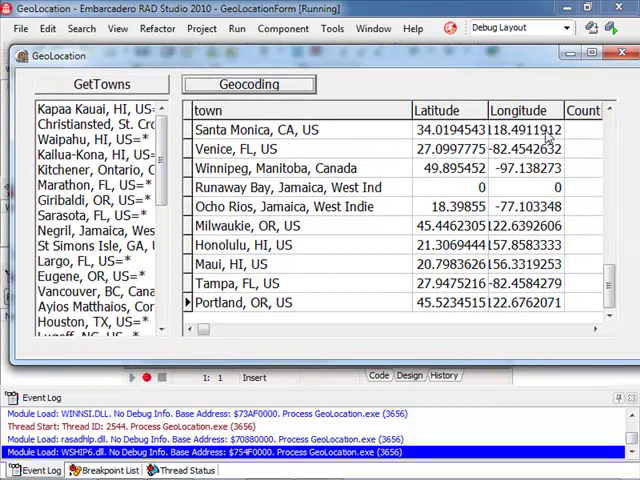
pyautogui.click(532, 128)
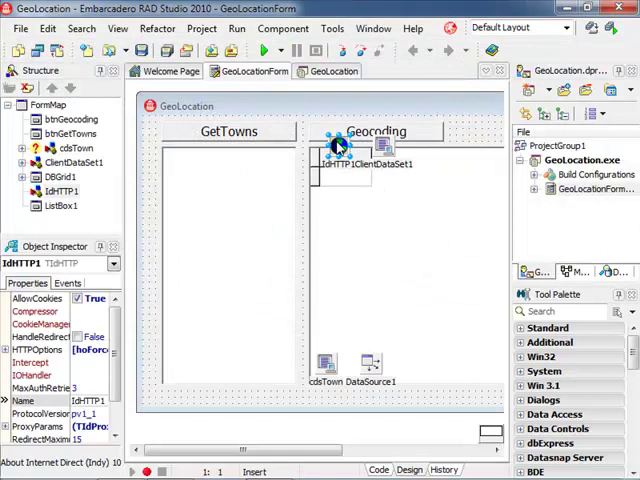
pyautogui.moveTo(336, 148)
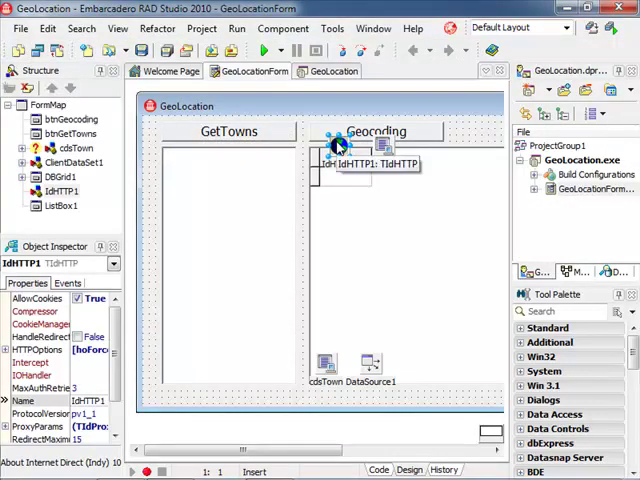
pyautogui.moveTo(370, 150)
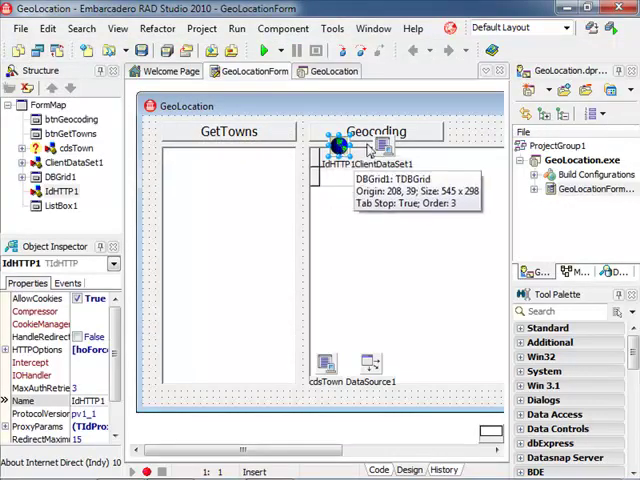
pyautogui.moveTo(276, 136)
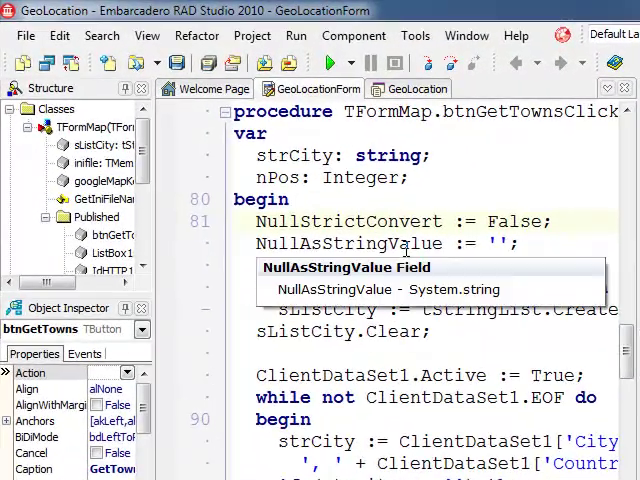
# - Scroll through the form code to the loop requesting each town's coordinates from Google Maps
pyautogui.scroll(-3)
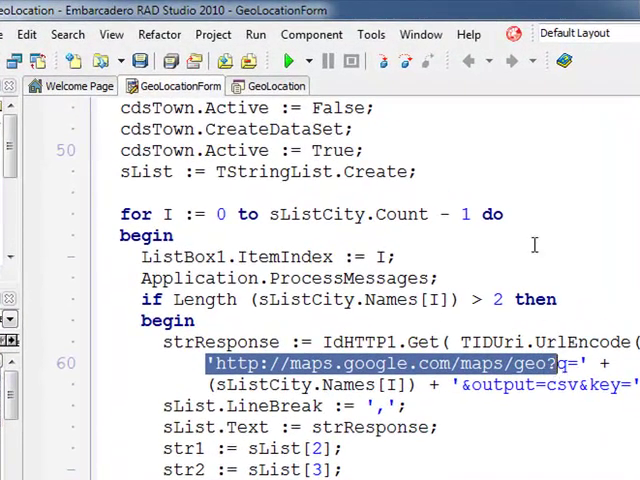
pyautogui.moveTo(570, 370)
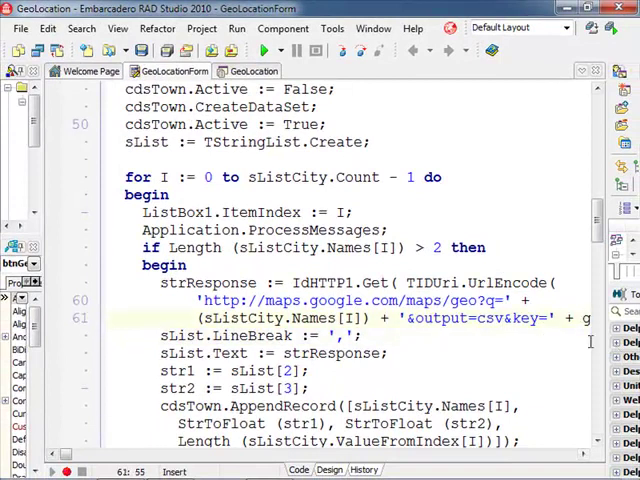
pyautogui.hscroll(3)
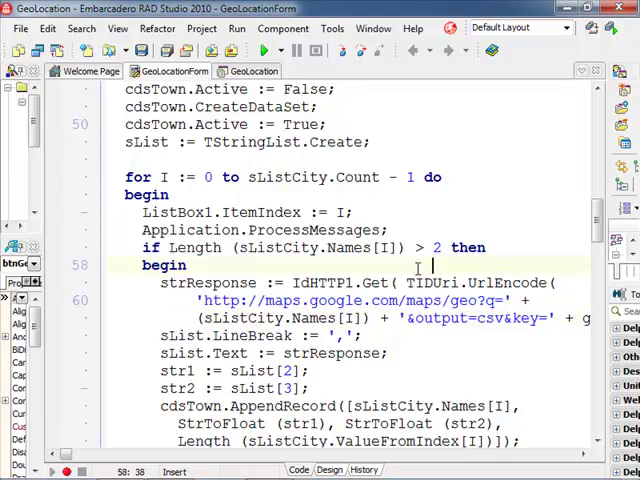
pyautogui.scroll(-3)
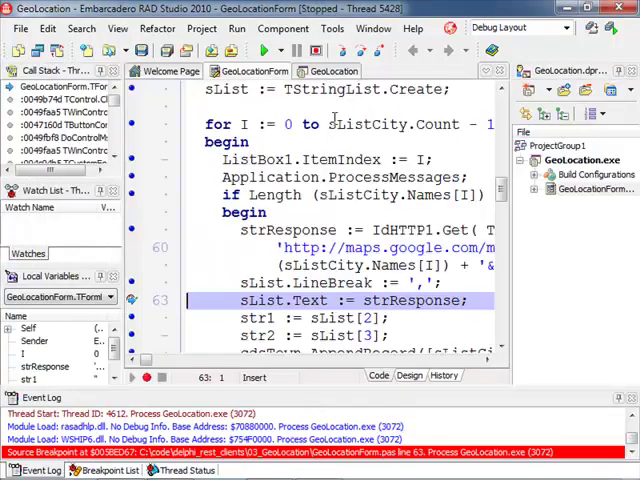
pyautogui.moveTo(410, 300)
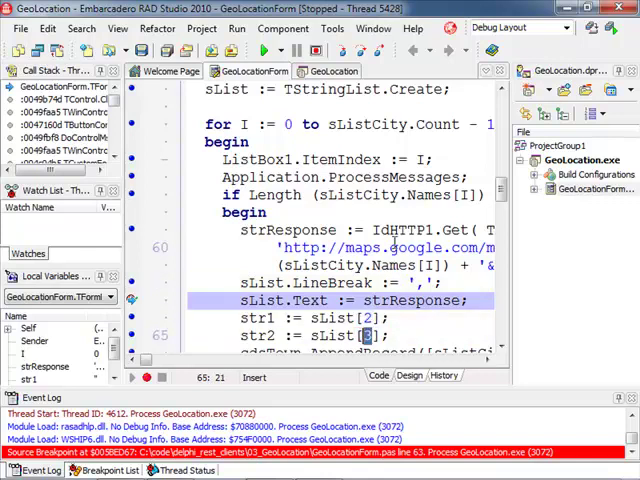
# - Scroll to where the geocoding response is stored and run under the debugger with F9
pyautogui.scroll(-3)
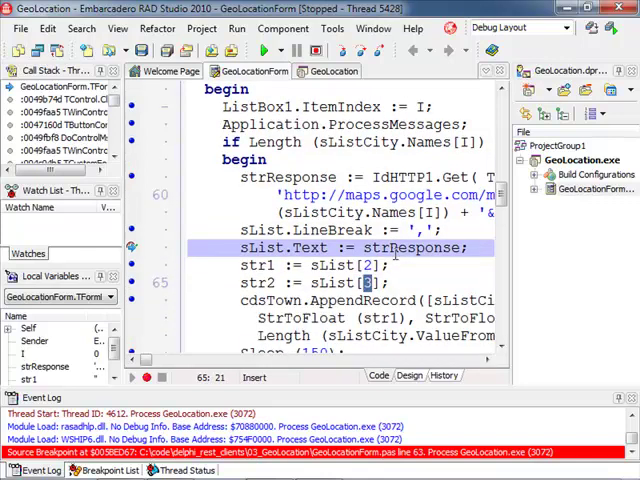
pyautogui.scroll(-3)
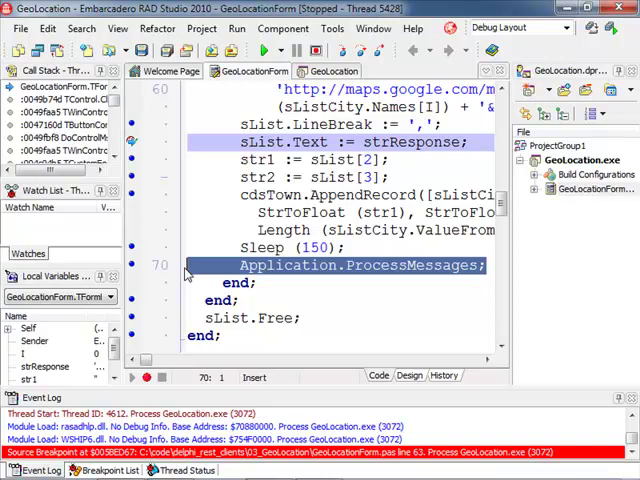
pyautogui.moveTo(336, 264)
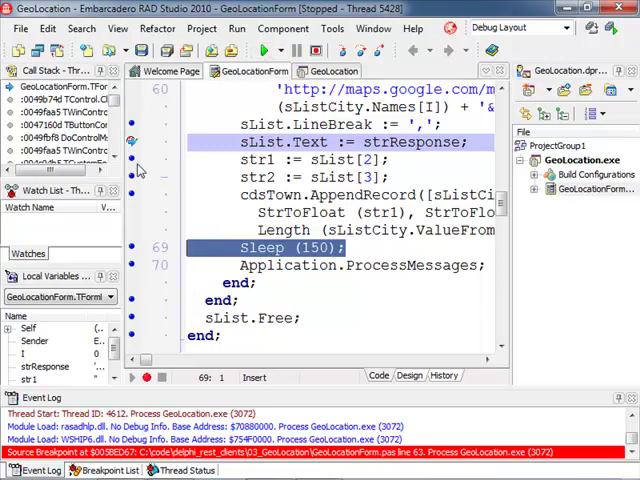
pyautogui.press('F9')
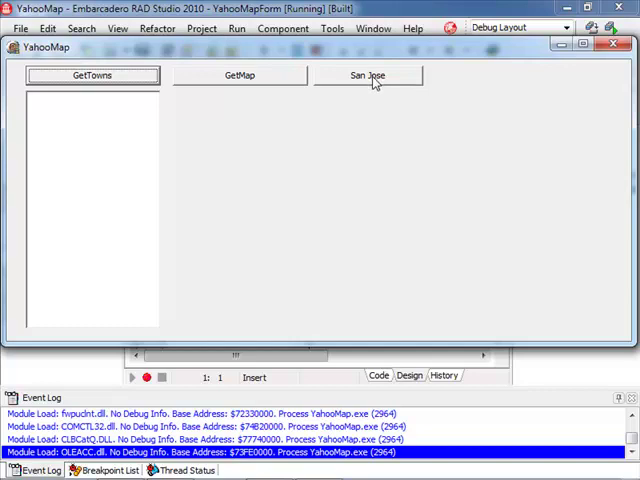
# - Show the San Jose map, load the town list and fetch the map for a chosen town
pyautogui.click(374, 76)
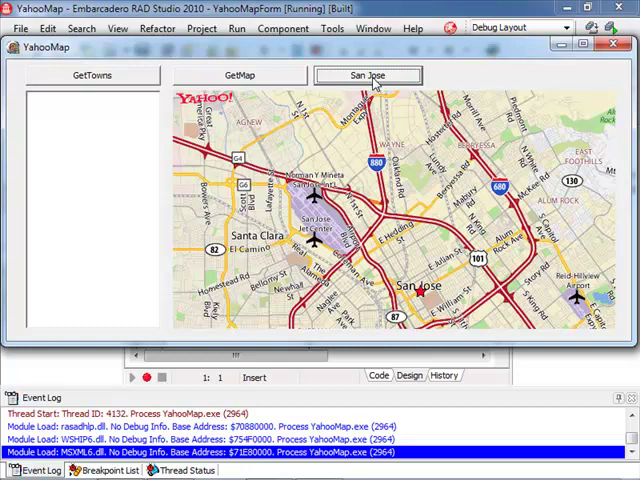
pyautogui.moveTo(400, 90)
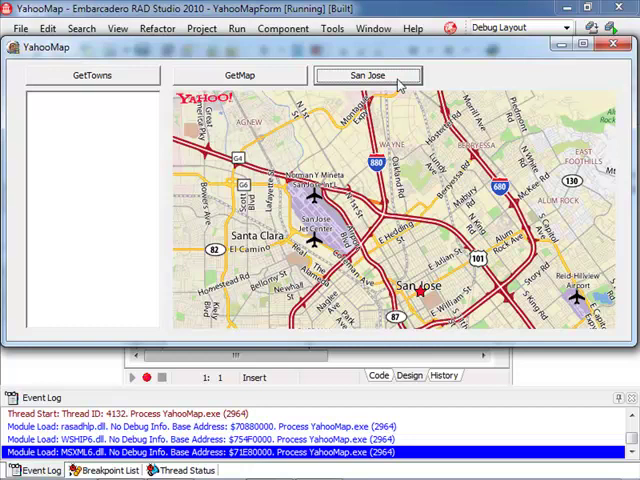
pyautogui.click(88, 76)
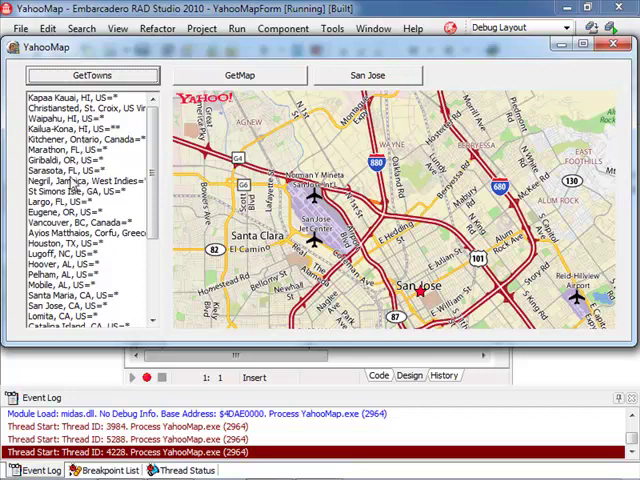
pyautogui.click(60, 242)
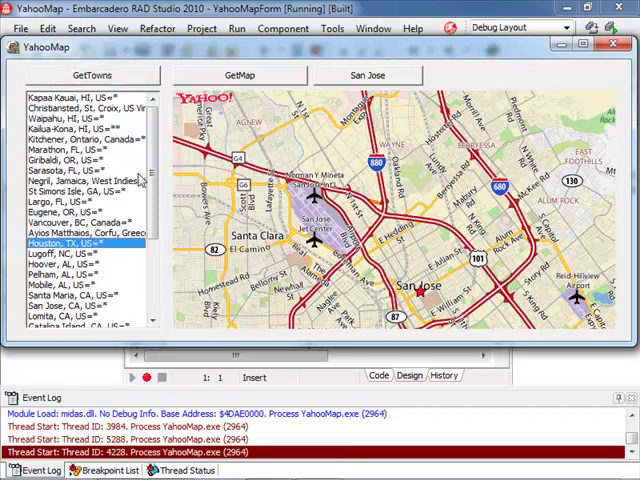
pyautogui.click(240, 76)
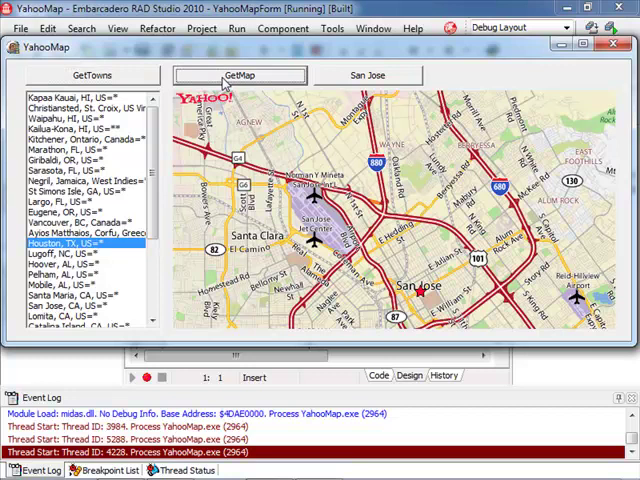
pyautogui.click(240, 76)
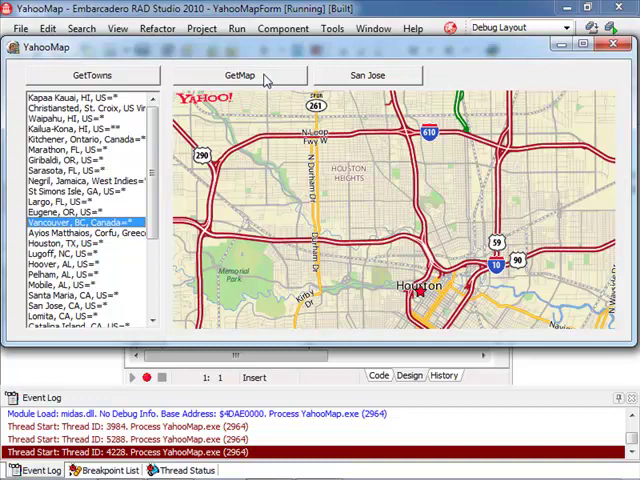
# - Fetch the Vancouver map image, then load the hard-coded San Jose map again
pyautogui.click(236, 74)
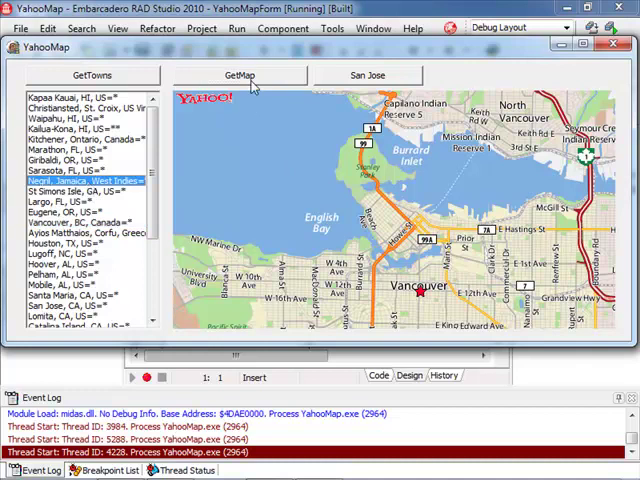
pyautogui.click(240, 74)
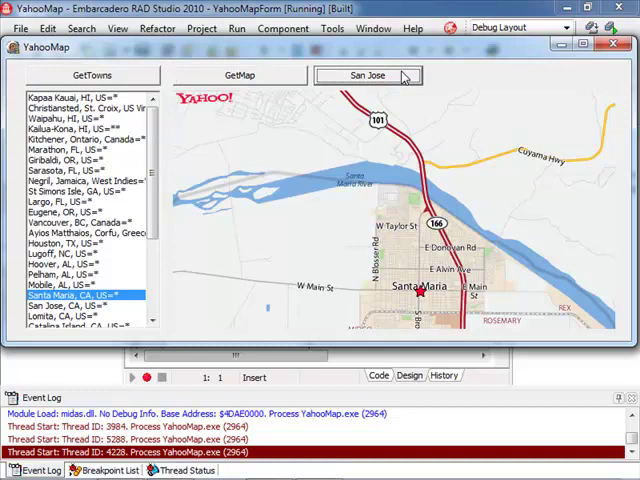
pyautogui.click(368, 76)
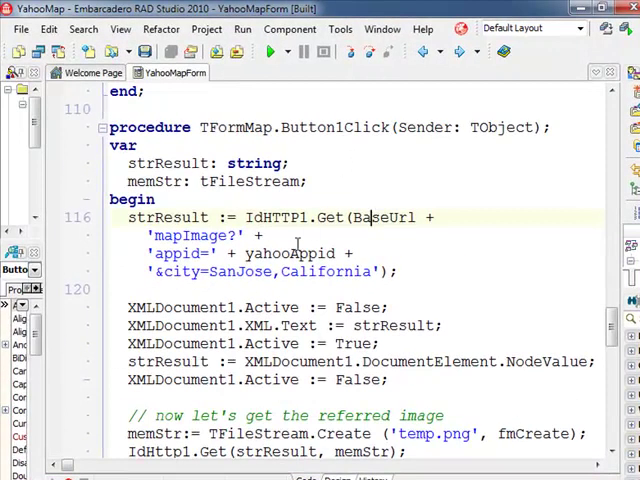
# - Select the yahooAppid identifier and scroll to the line loading the result into the XML document
pyautogui.doubleClick(290, 252)
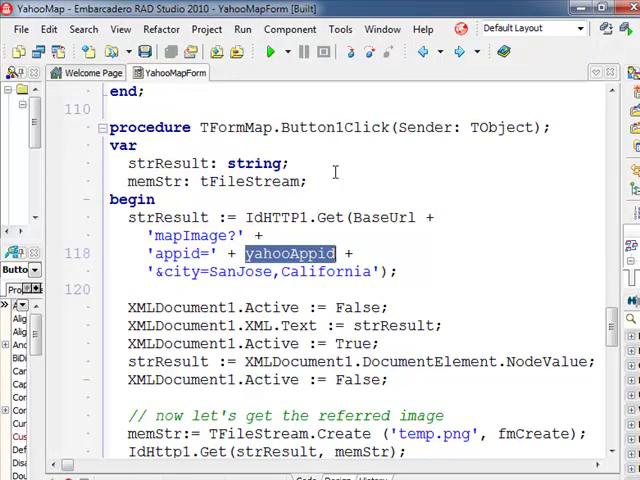
pyautogui.moveTo(344, 184)
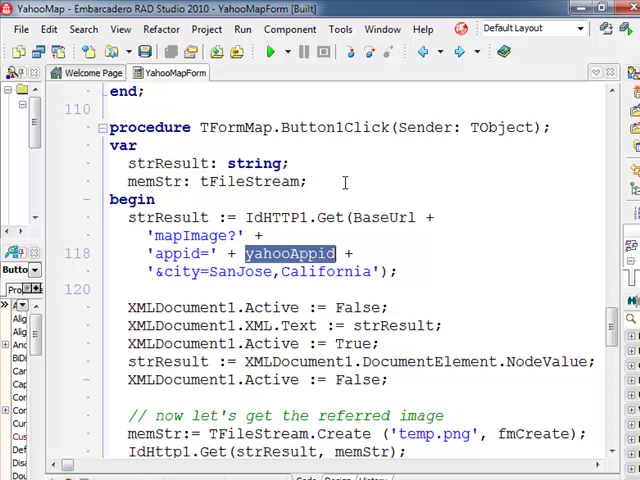
pyautogui.scroll(-3)
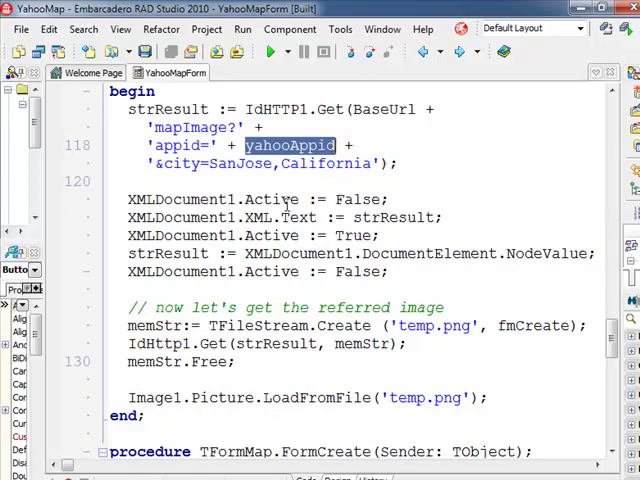
pyautogui.moveTo(56, 224)
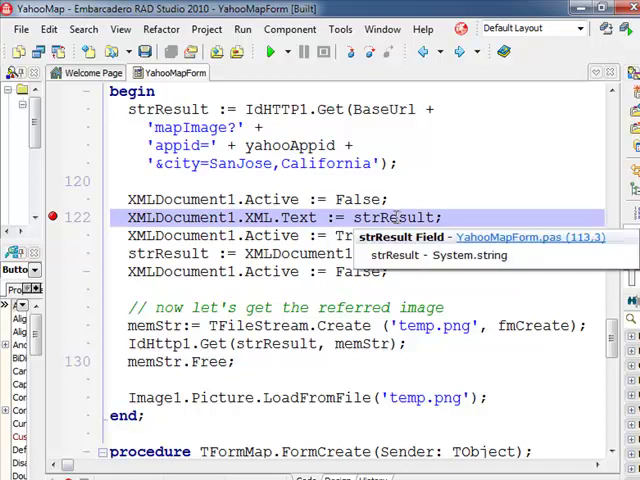
pyautogui.moveTo(416, 188)
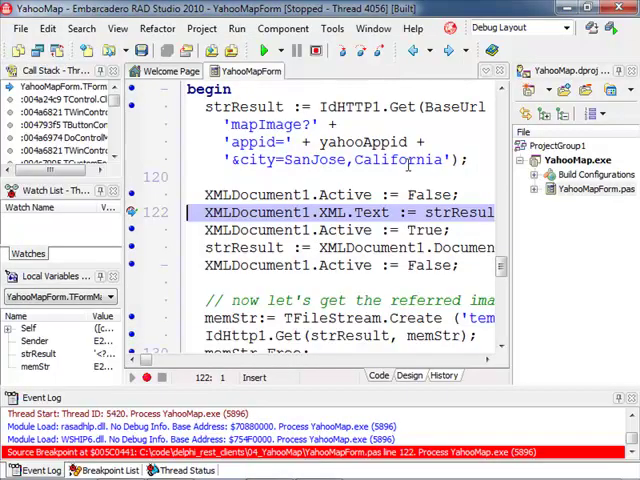
pyautogui.moveTo(456, 212)
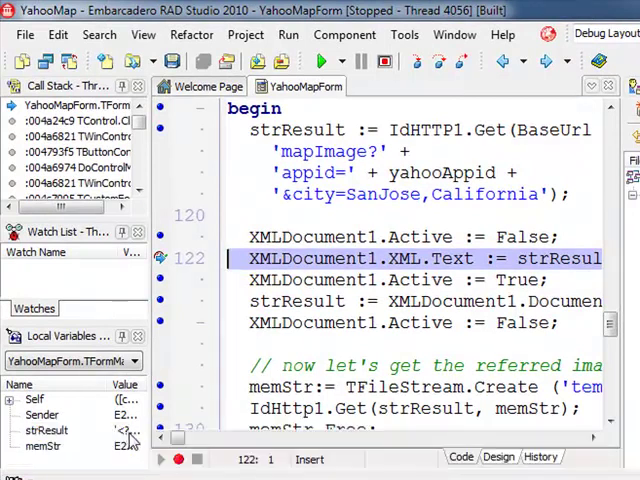
pyautogui.moveTo(320, 152)
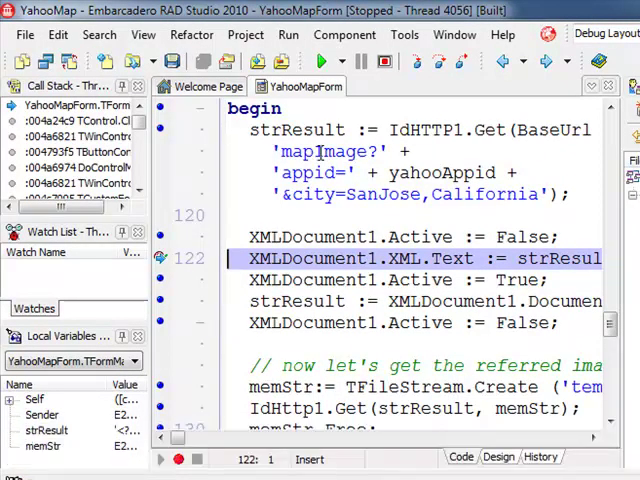
# - Trigger the map request at the breakpoint and inspect the Local Variables and Call Stack panes
pyautogui.click(436, 60)
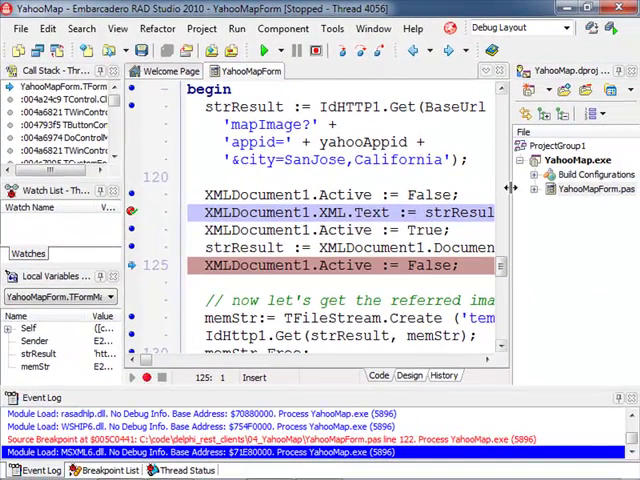
pyautogui.scroll(-3)
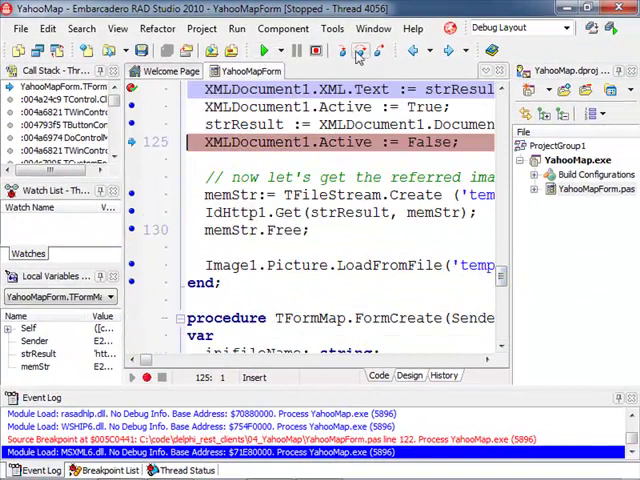
pyautogui.click(360, 52)
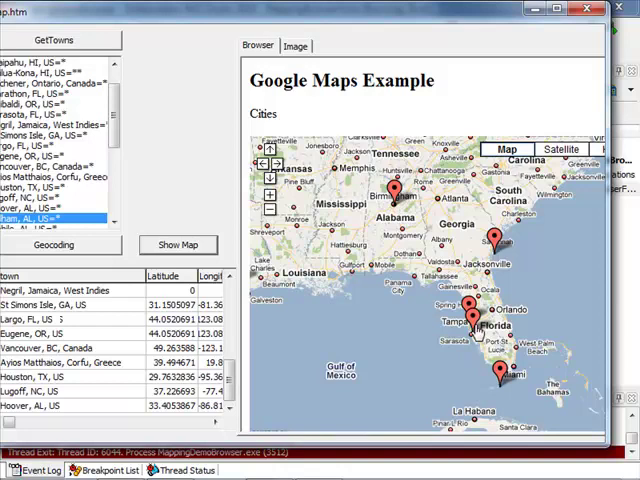
pyautogui.moveTo(474, 320)
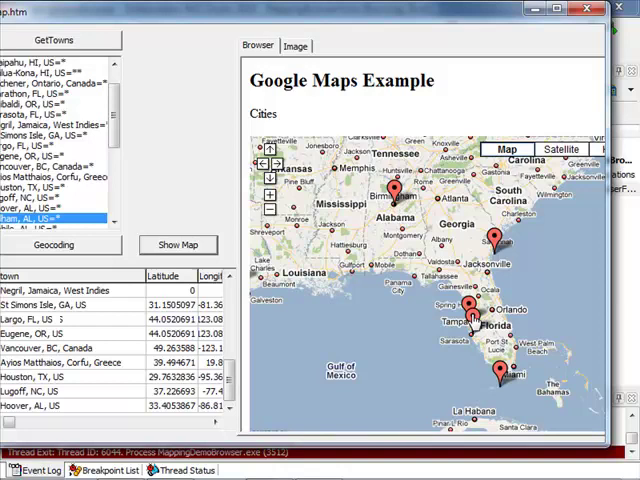
# - Open the info windows for the Largo, FL and Marathon, FL map markers
pyautogui.click(468, 312)
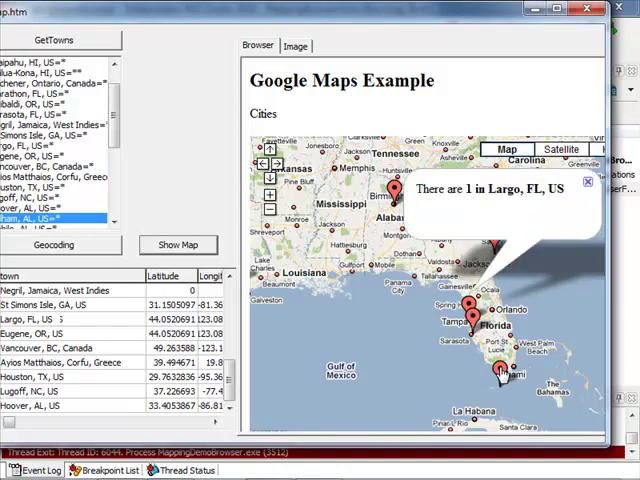
pyautogui.click(498, 380)
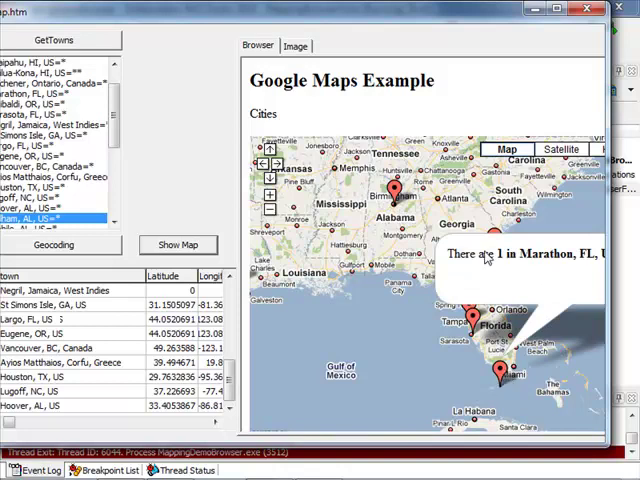
pyautogui.moveTo(482, 20)
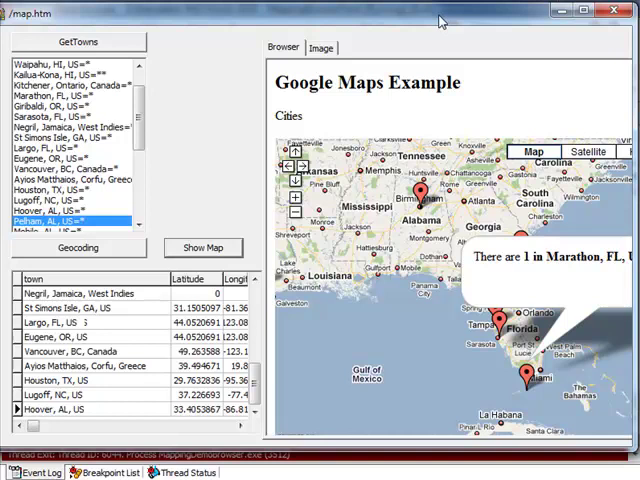
pyautogui.moveTo(548, 36)
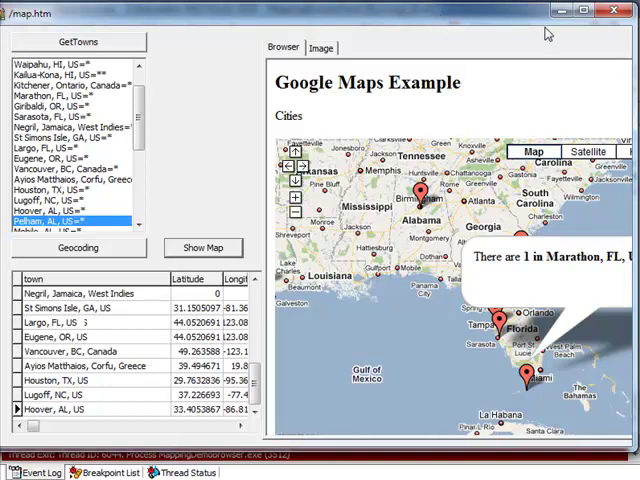